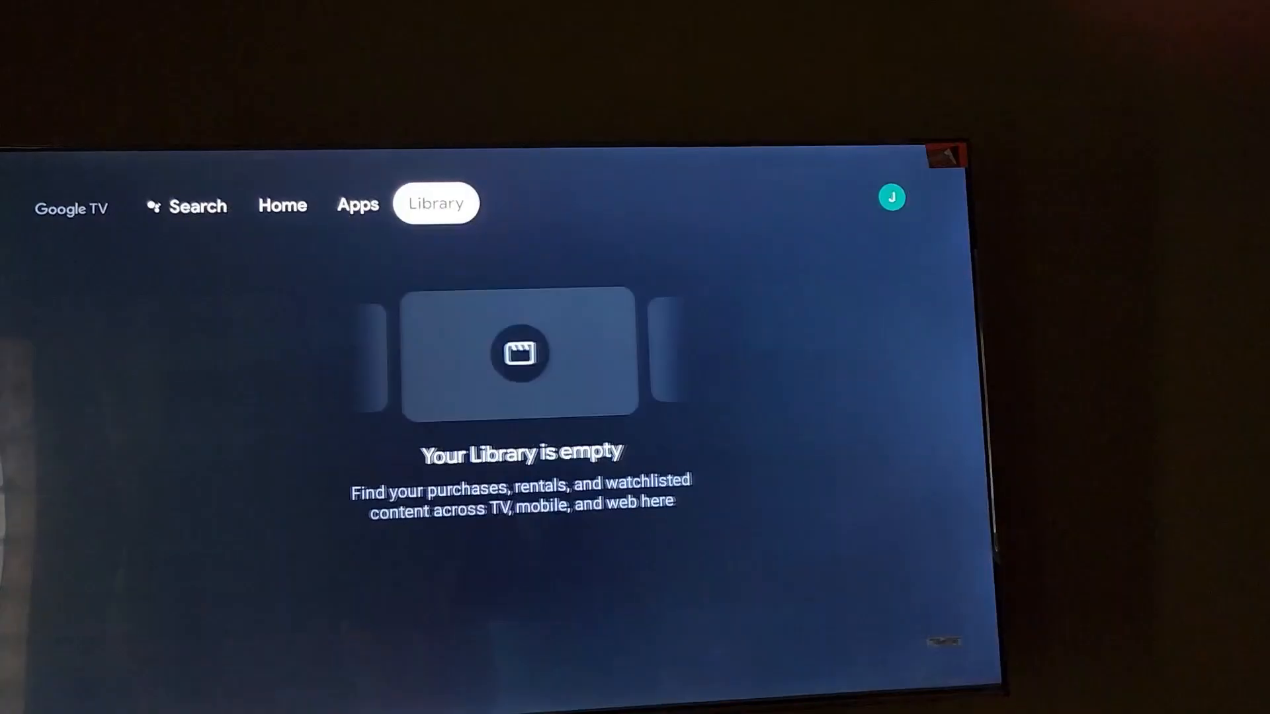
Reach System settings from the Library page via the quick settings panel
click(891, 197)
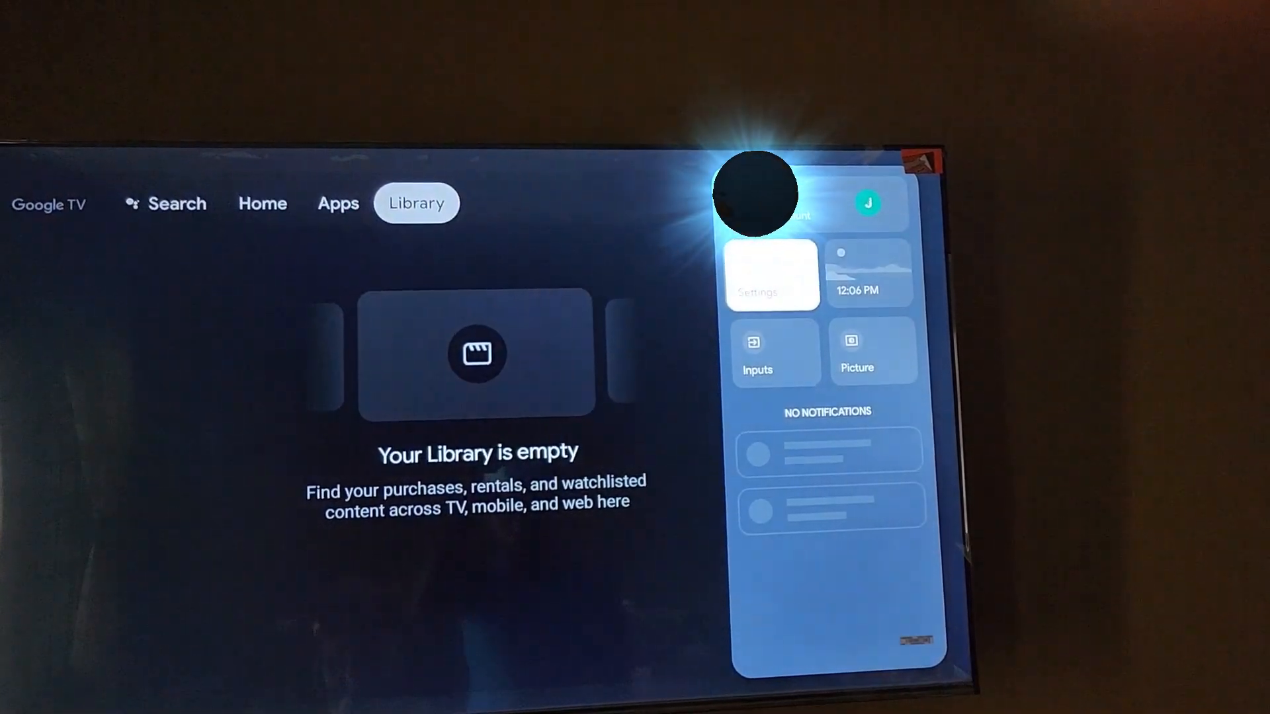
click(770, 274)
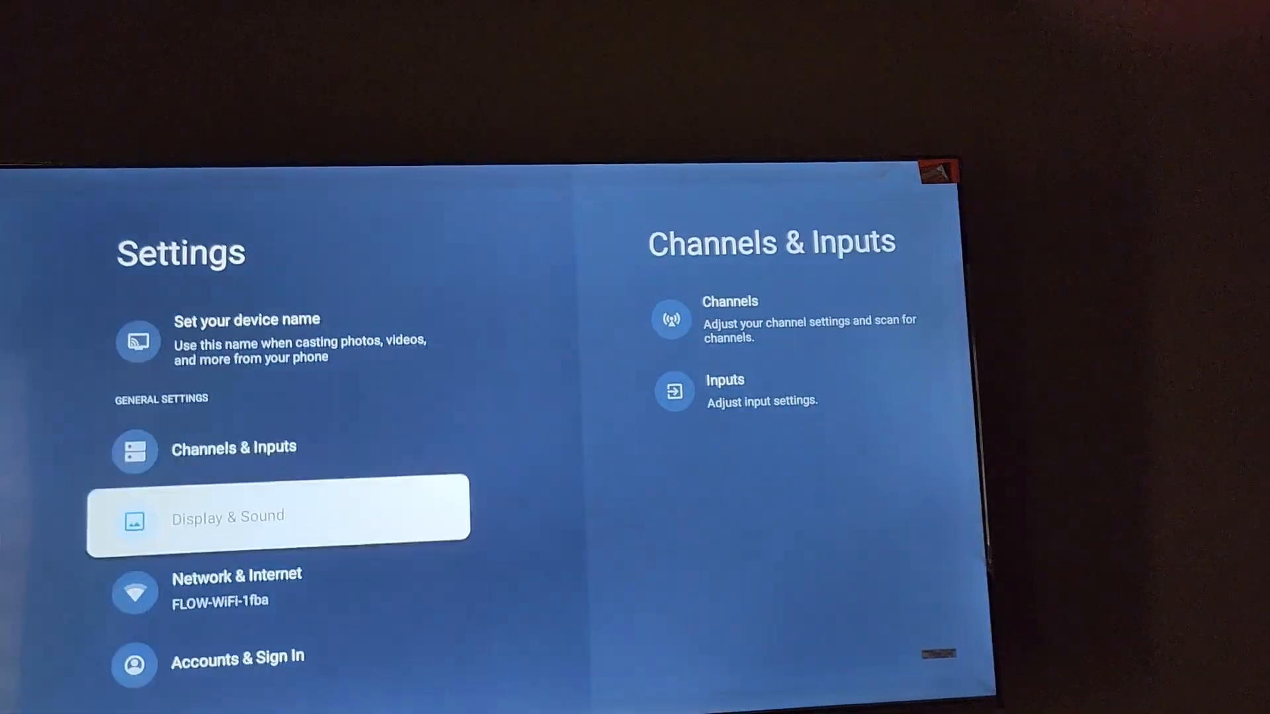
scroll(down, 3)
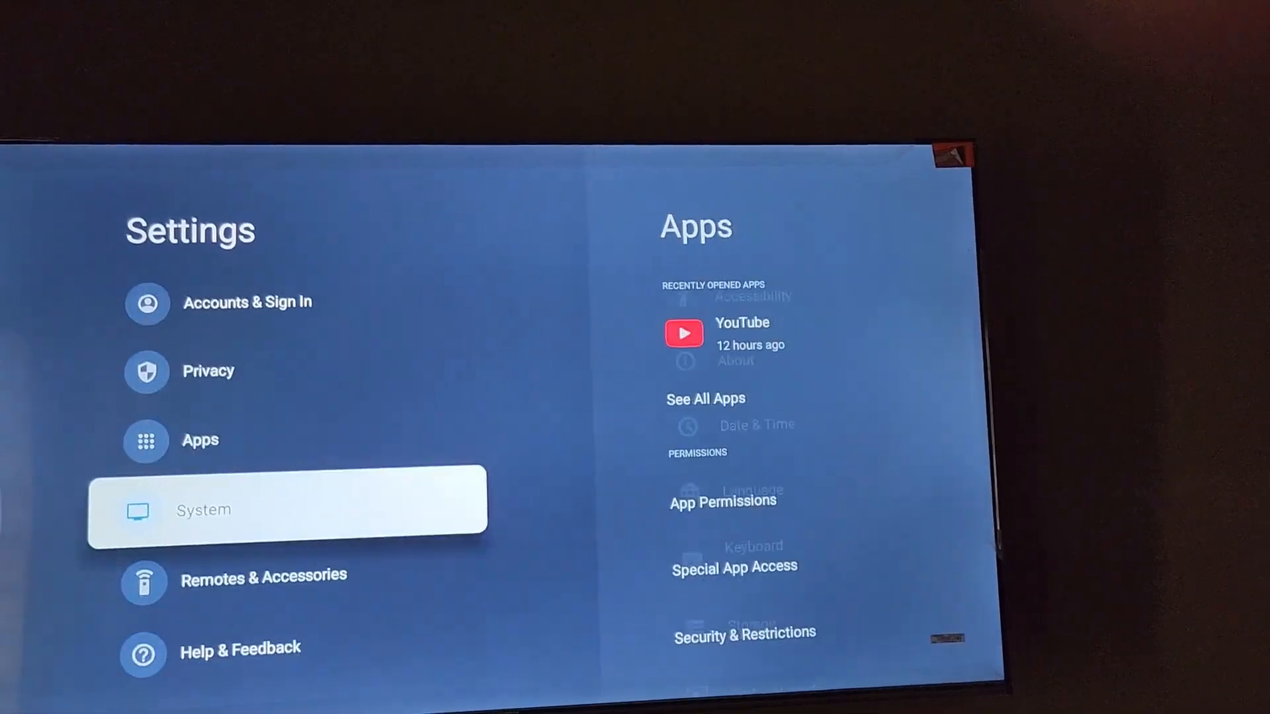
click(284, 510)
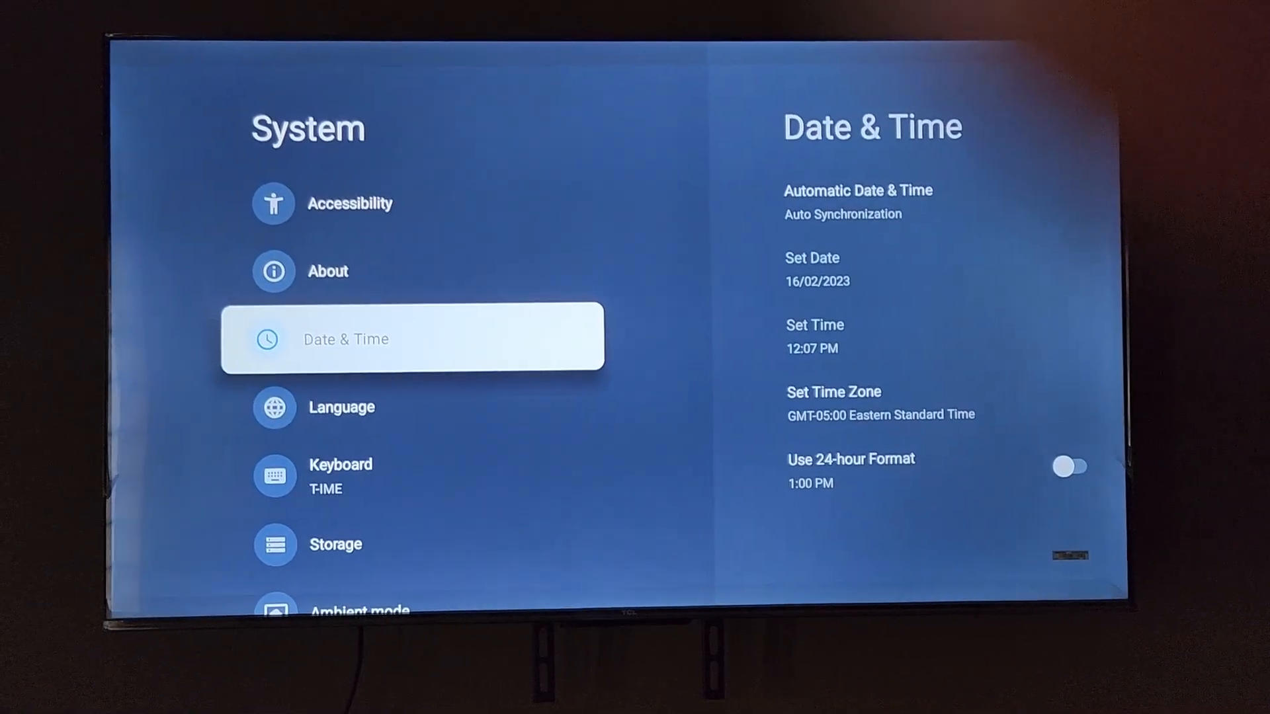
Open the About section from System settings
key(up)
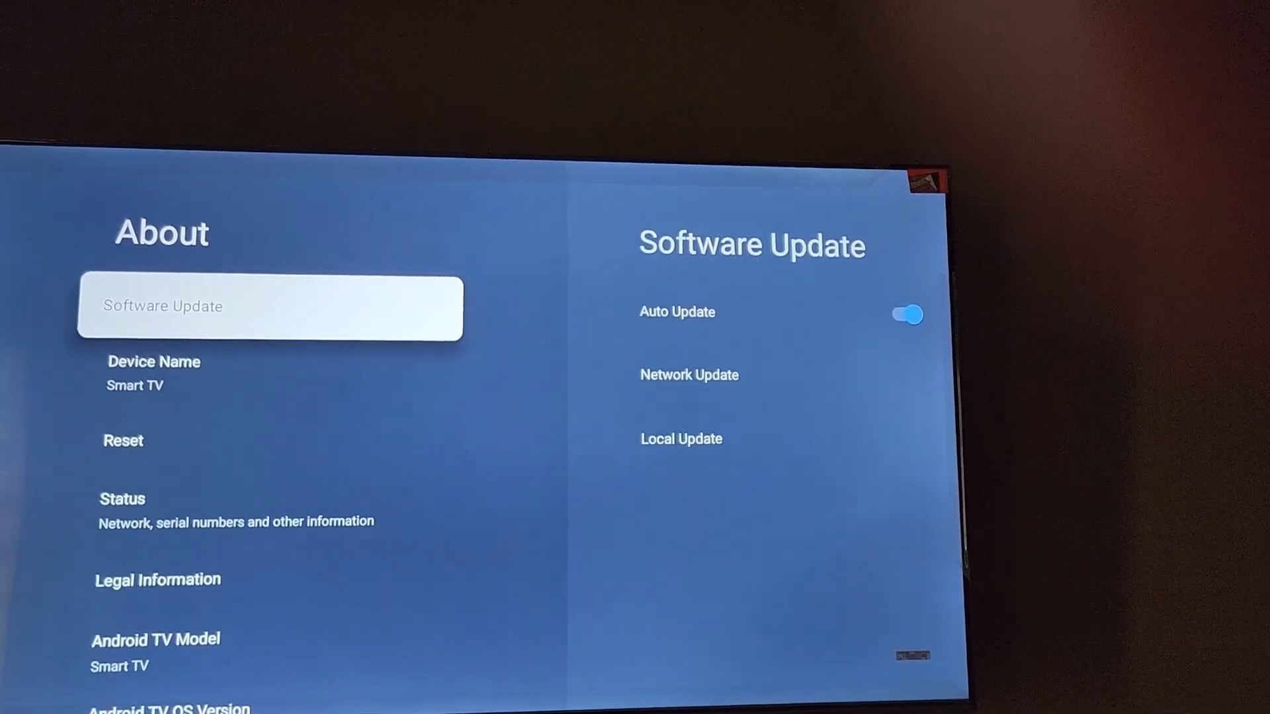
Open Software Update from the About page
click(270, 306)
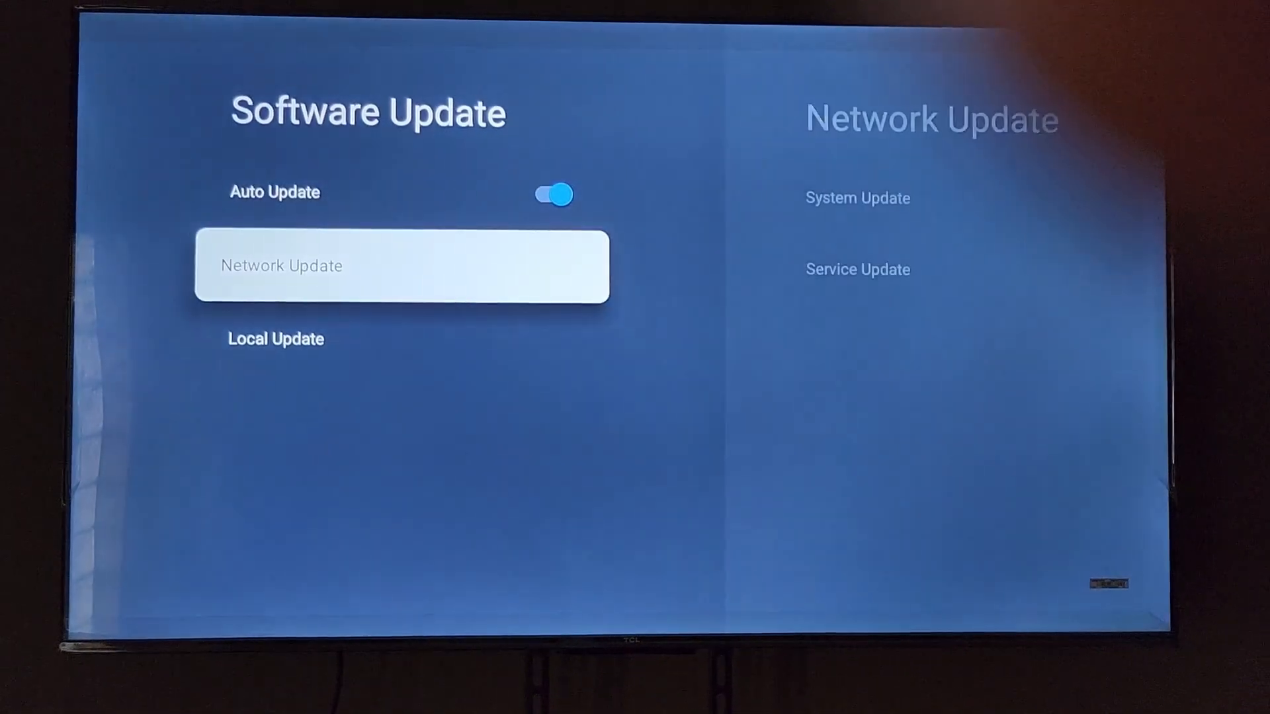
Open Network Update and view System Update details for version V8-R51AT01-LF1V057
key(down)
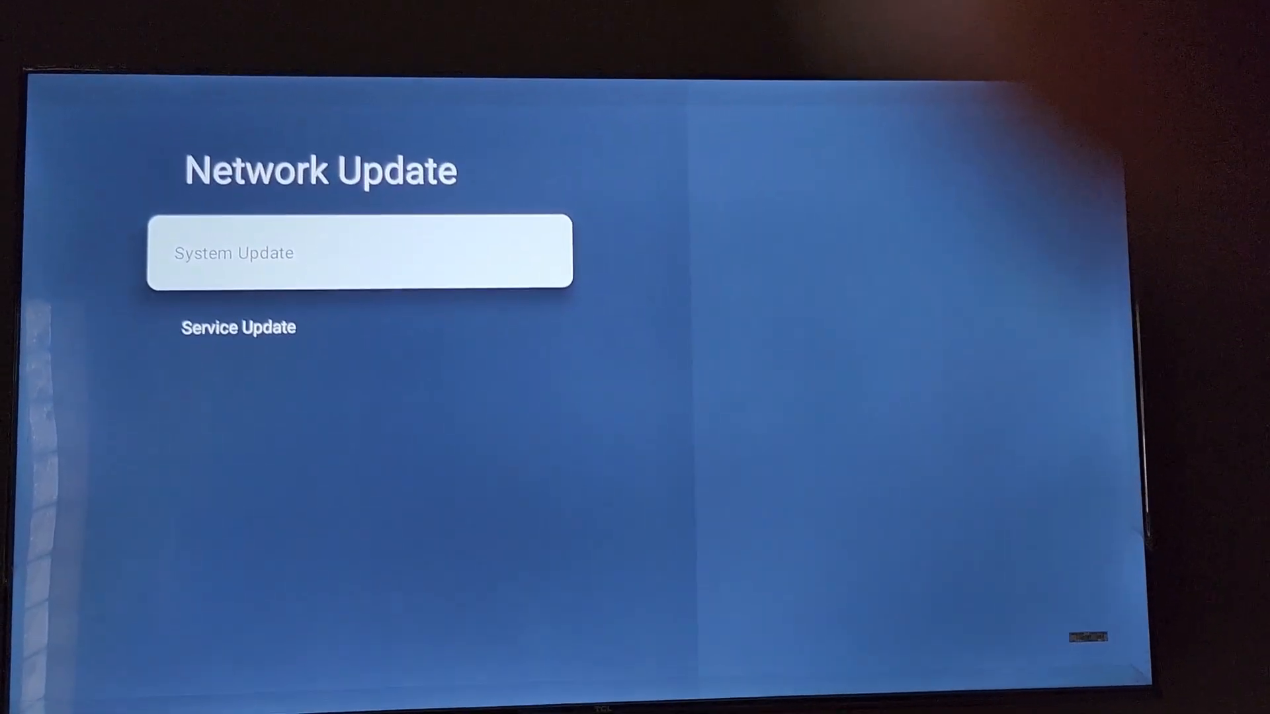
key(Down)
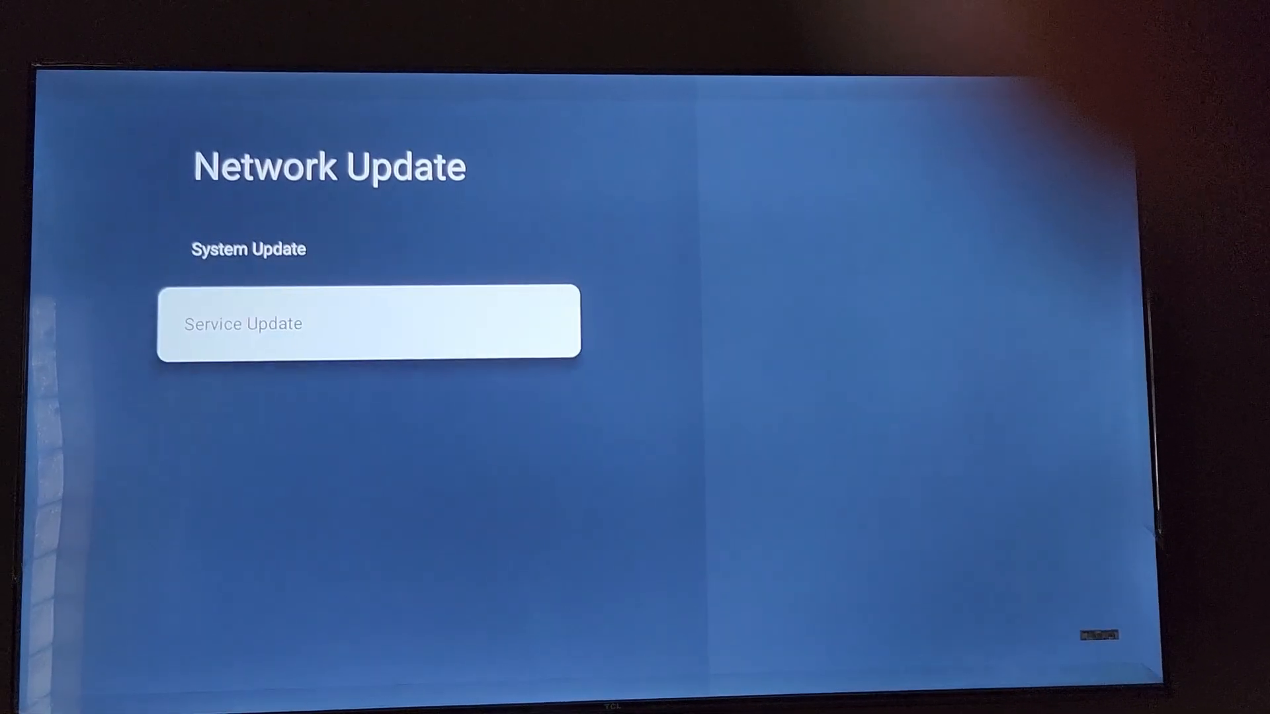
key(up)
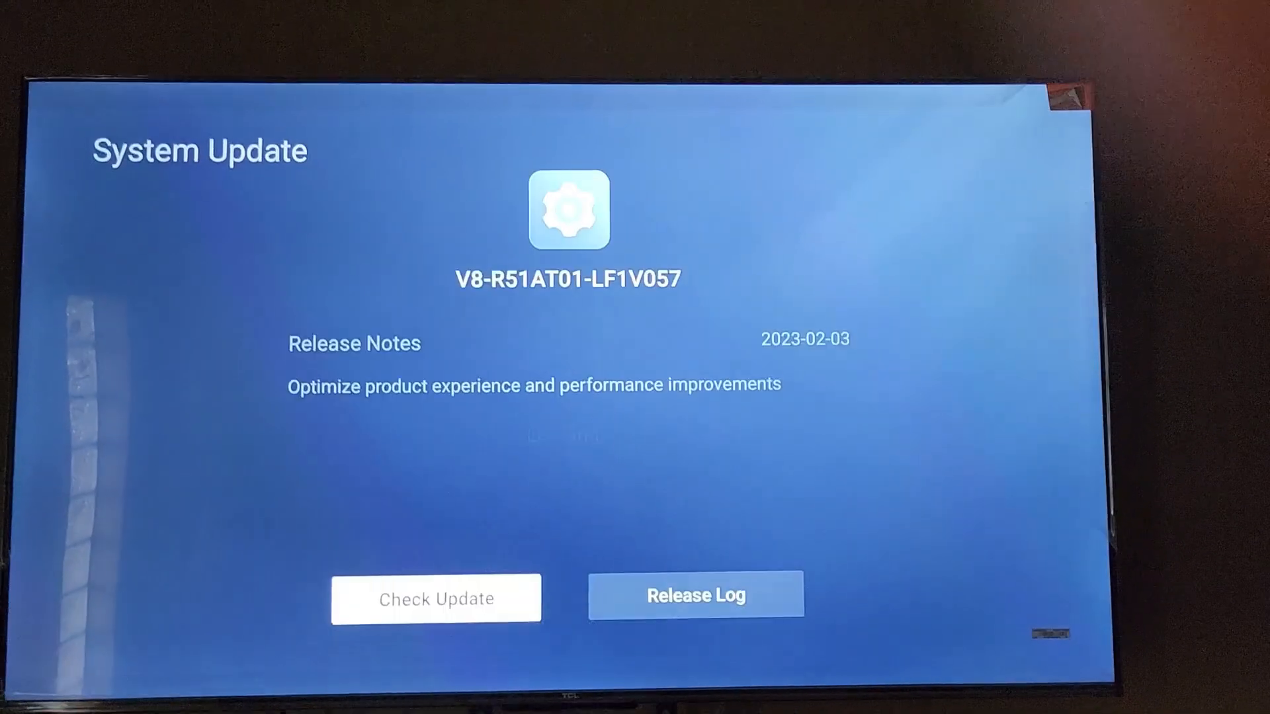
Return to Network Update and view the Service Update page confirming the current version
click(436, 598)
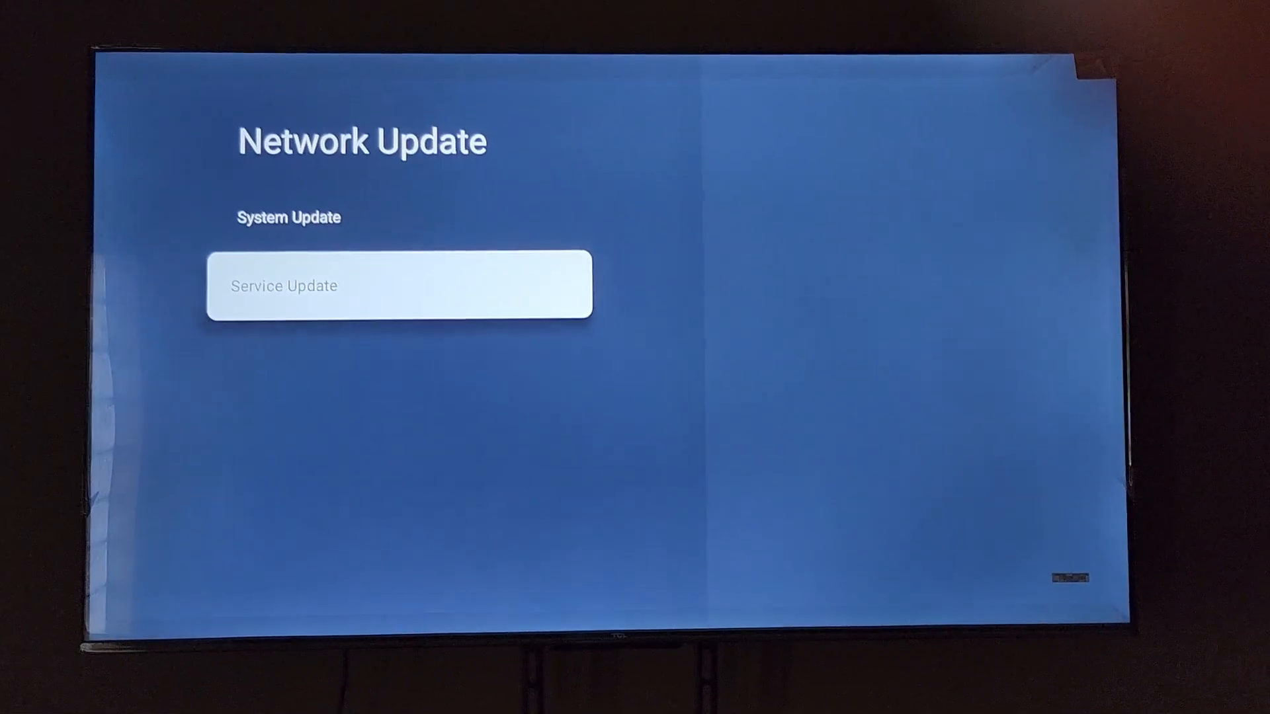
click(398, 285)
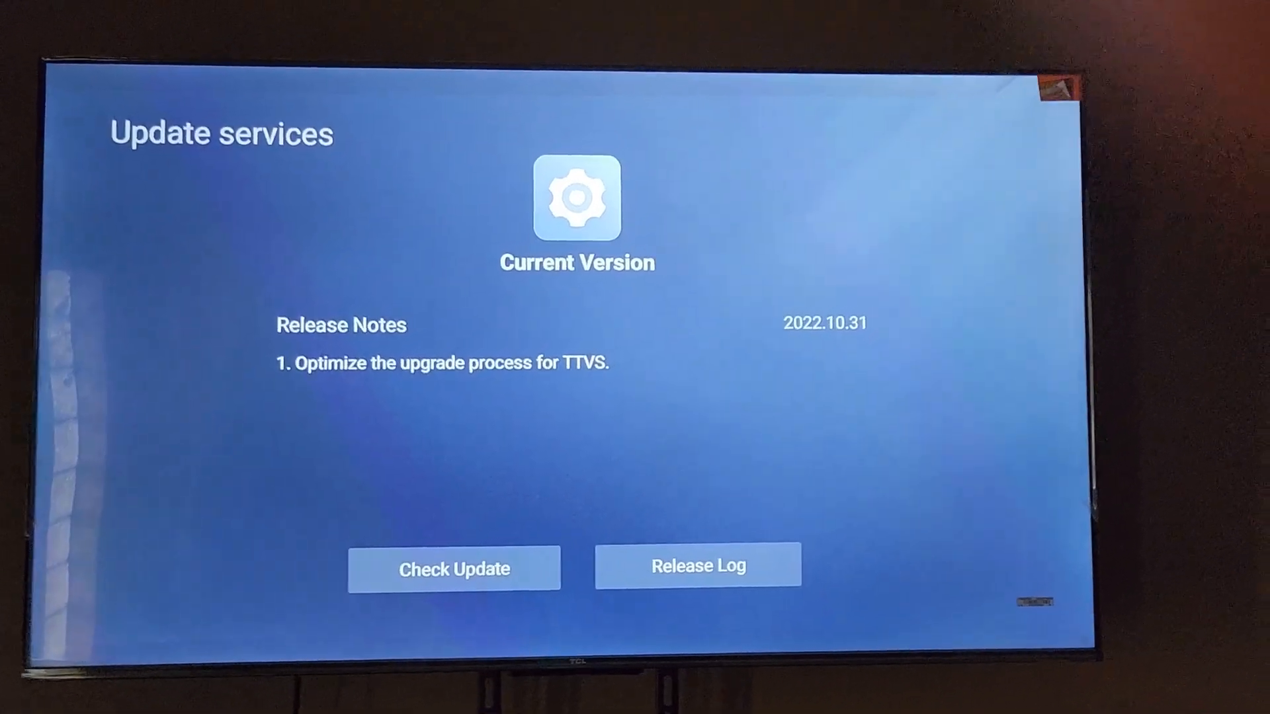